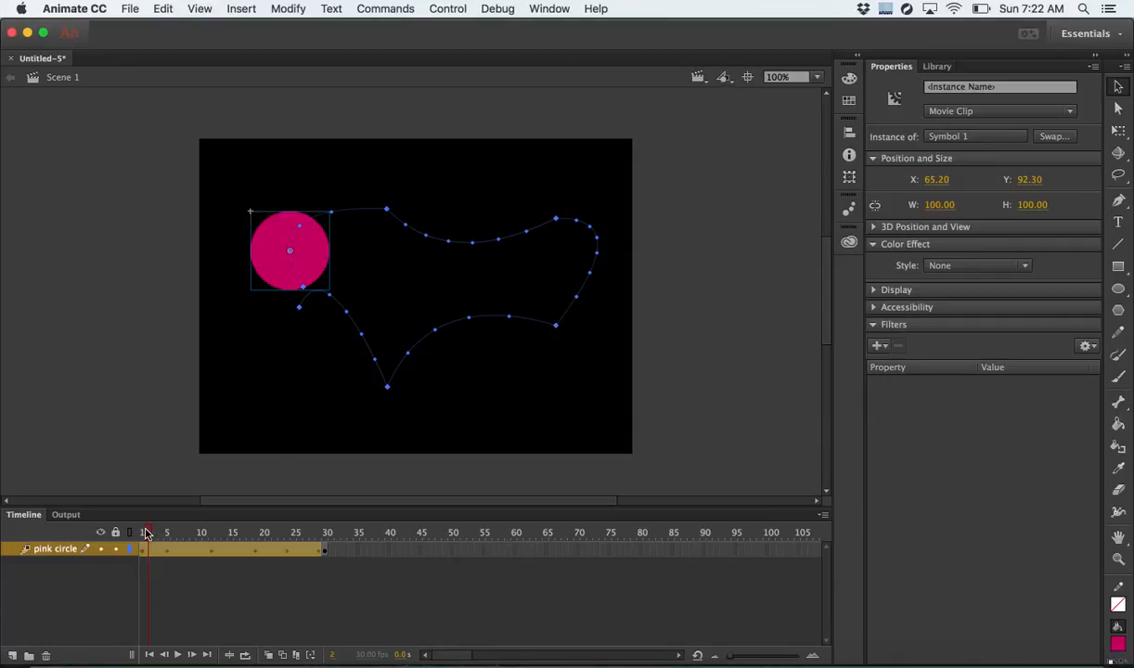
Test-play the circle animation as a SWF, then start a new ActionScript 3.0 document.
left_click(193, 531)
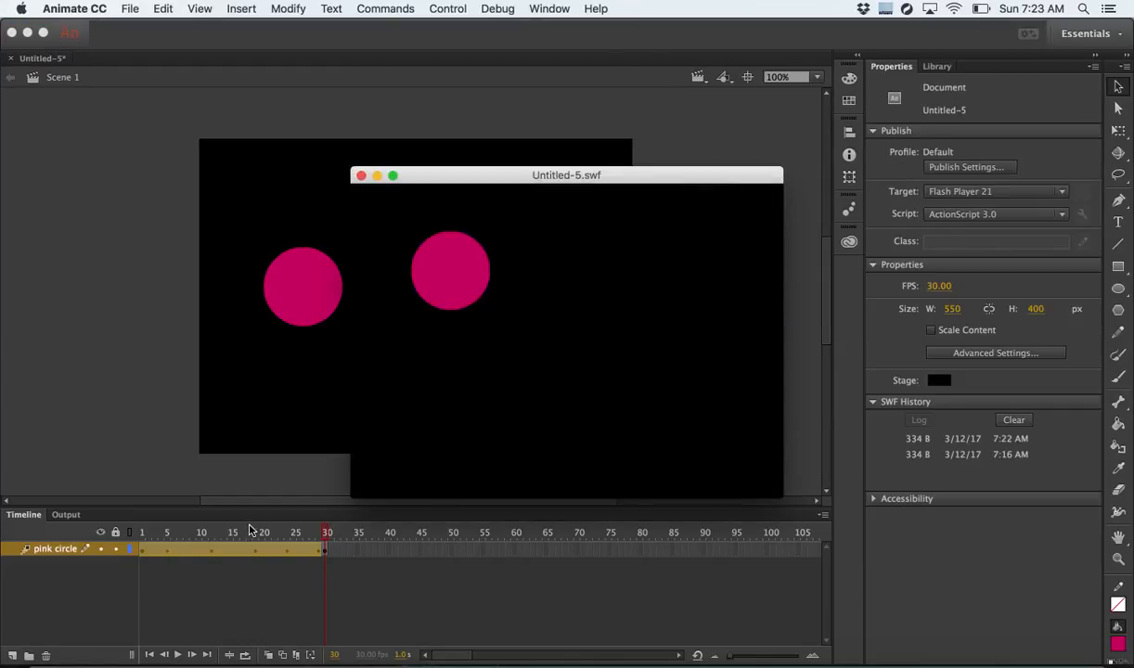
left_click(360, 175)
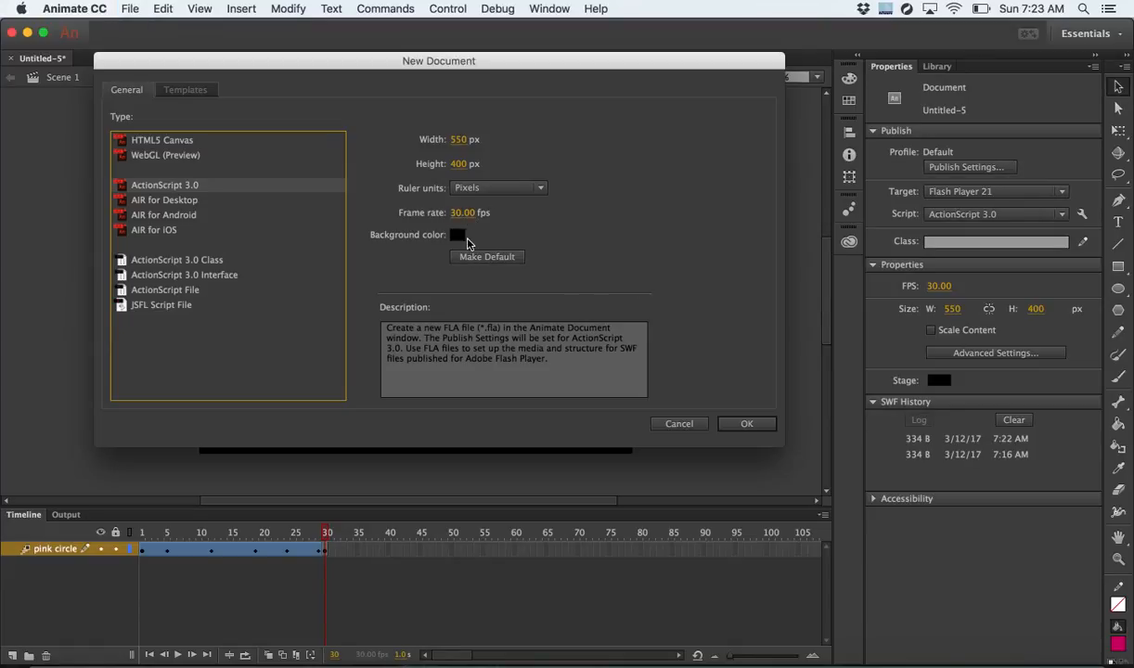
Create the black-stage document, draw a pink circle at the stage's left, and target frame 30.
left_click(746, 423)
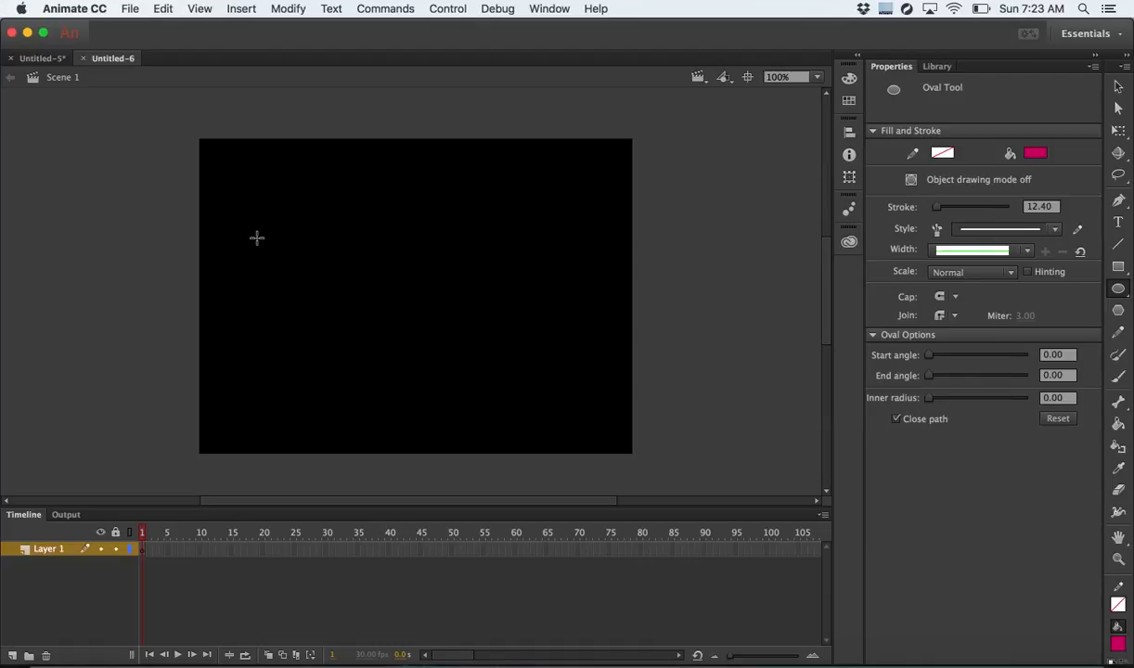
left_click_drag(256, 238, 327, 316)
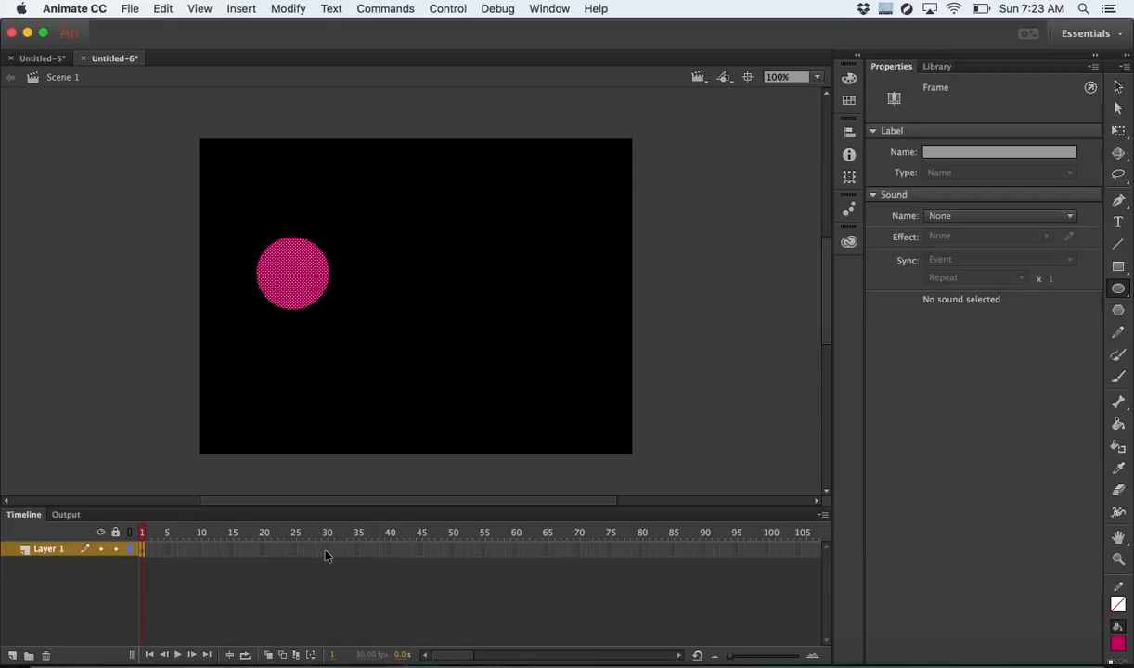
left_click(327, 531)
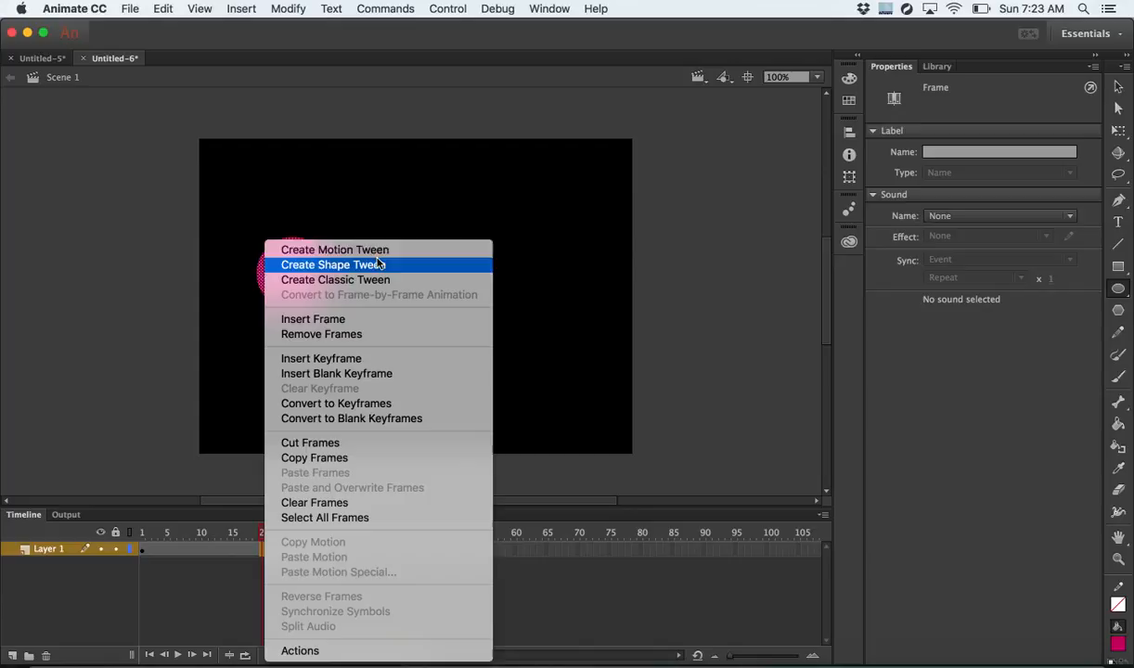
Create a motion tween on the circle's layer, converting the circle to a symbol.
left_click(332, 264)
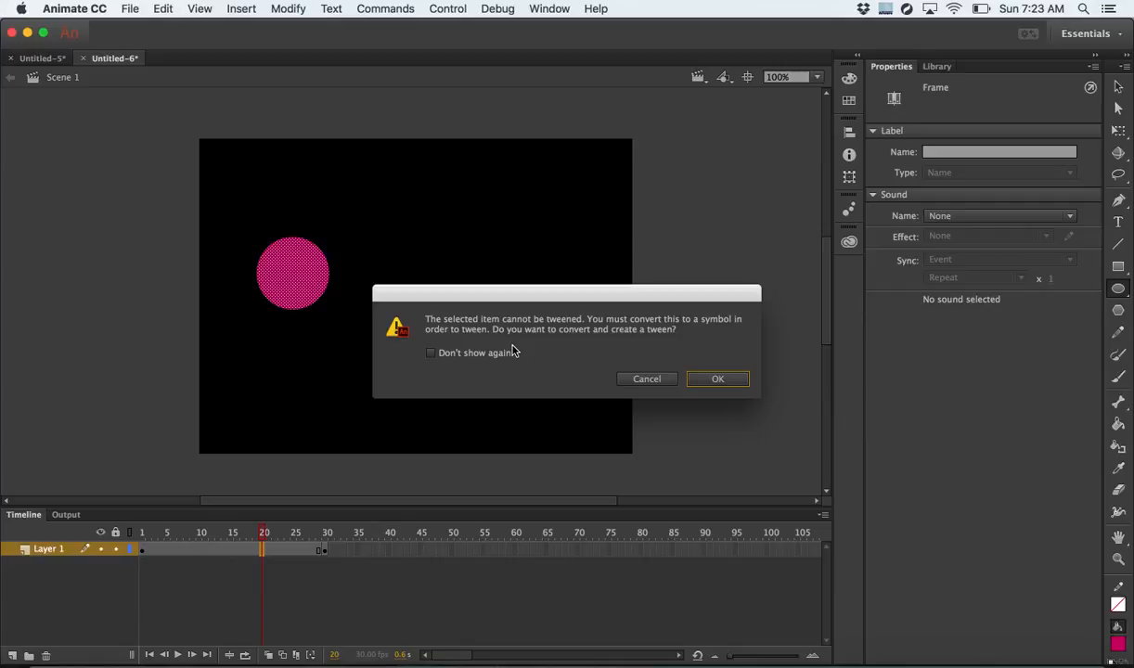
mouse_move(598, 343)
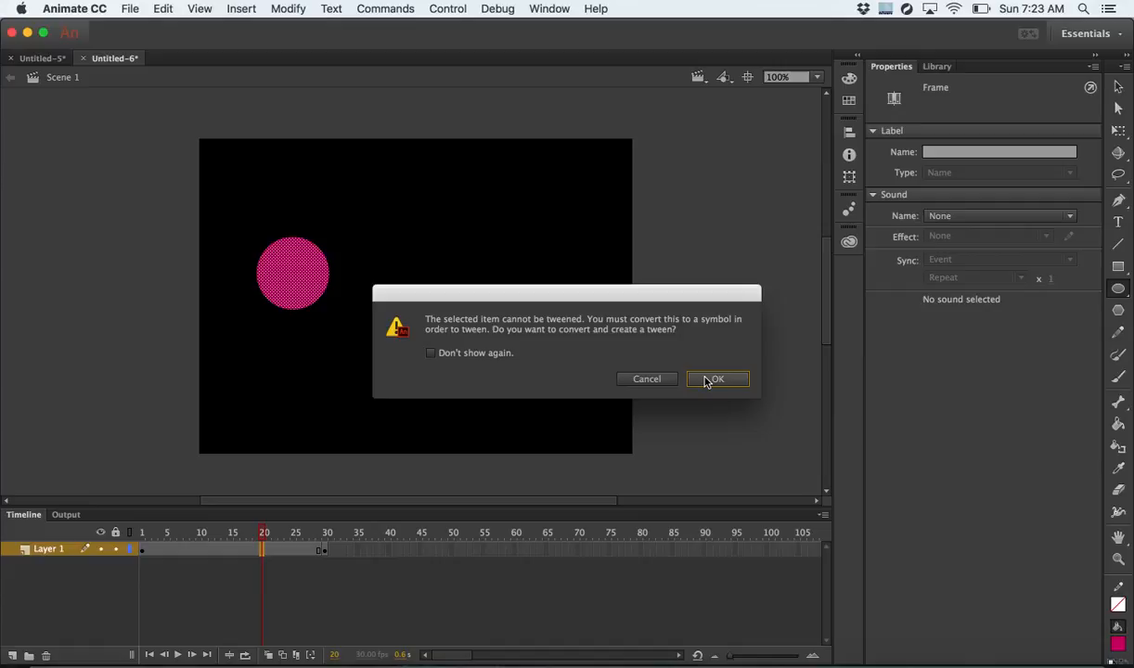
left_click(716, 379)
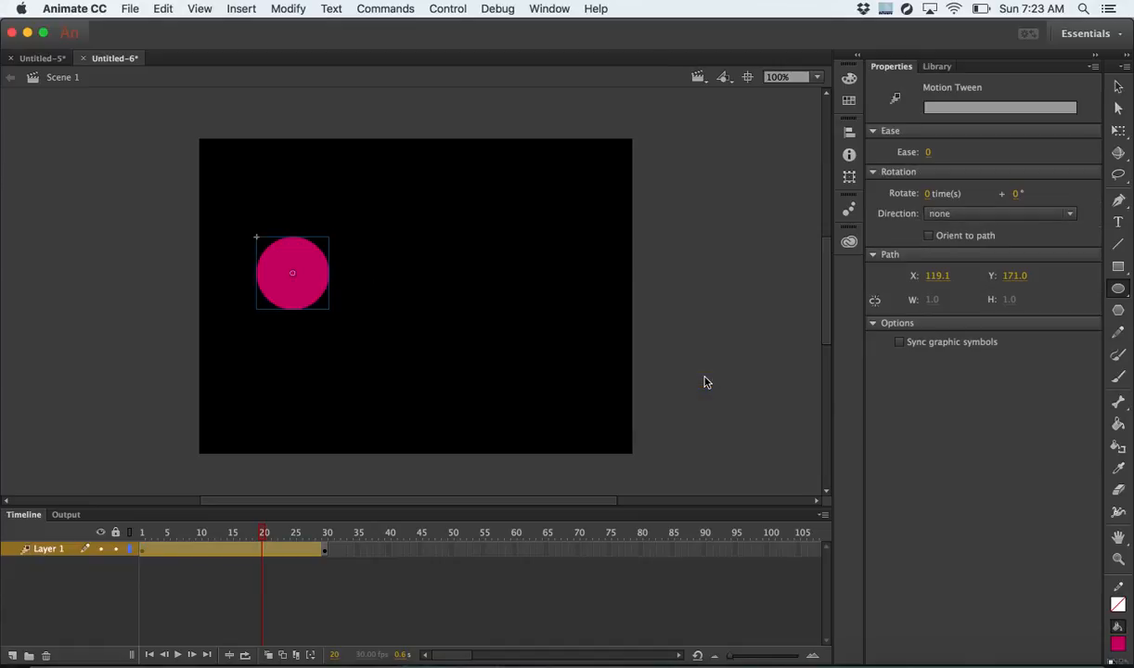
left_click(165, 530)
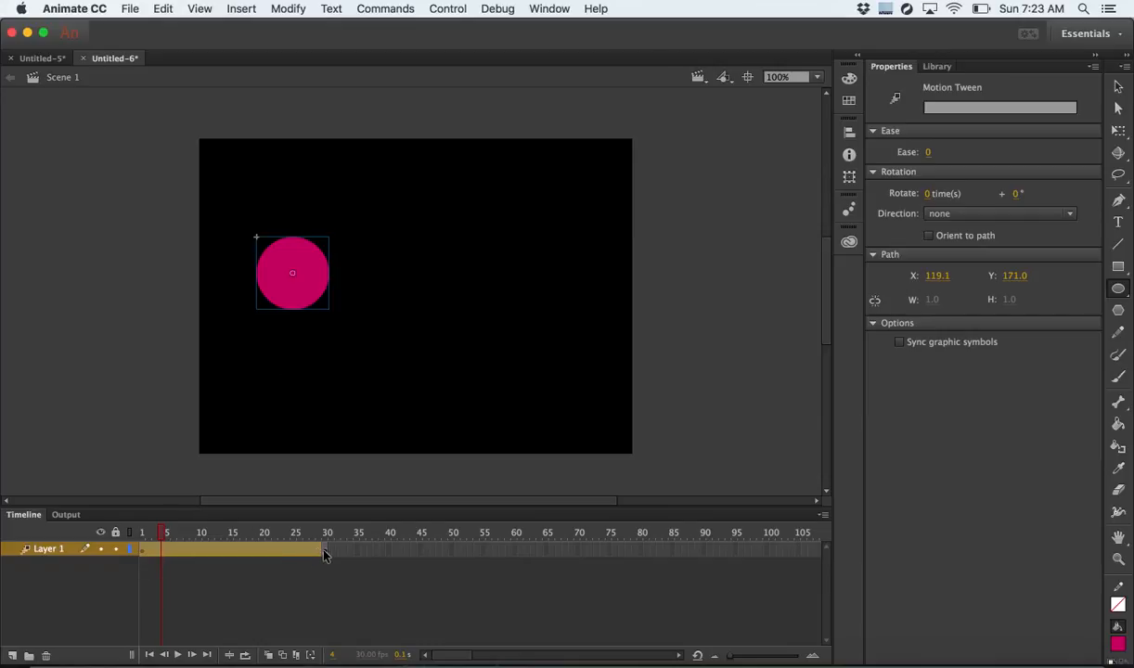
left_click(167, 550)
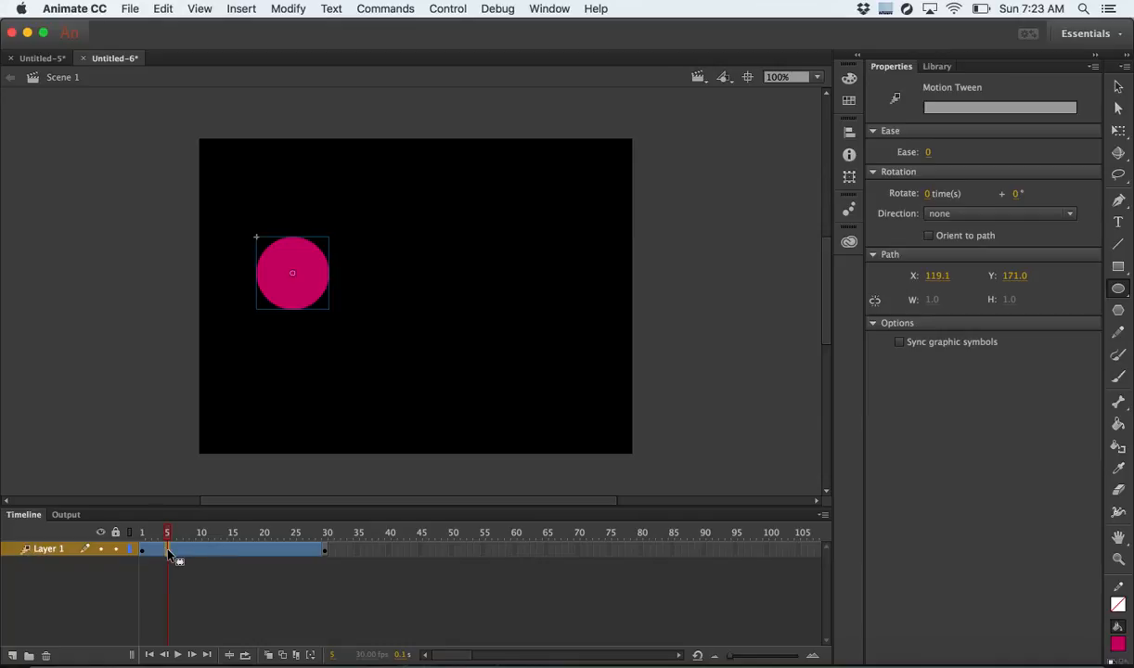
Move the circle to the top centre at frame 5 and the left side at frame 30, shaping a looping path.
left_click(294, 273)
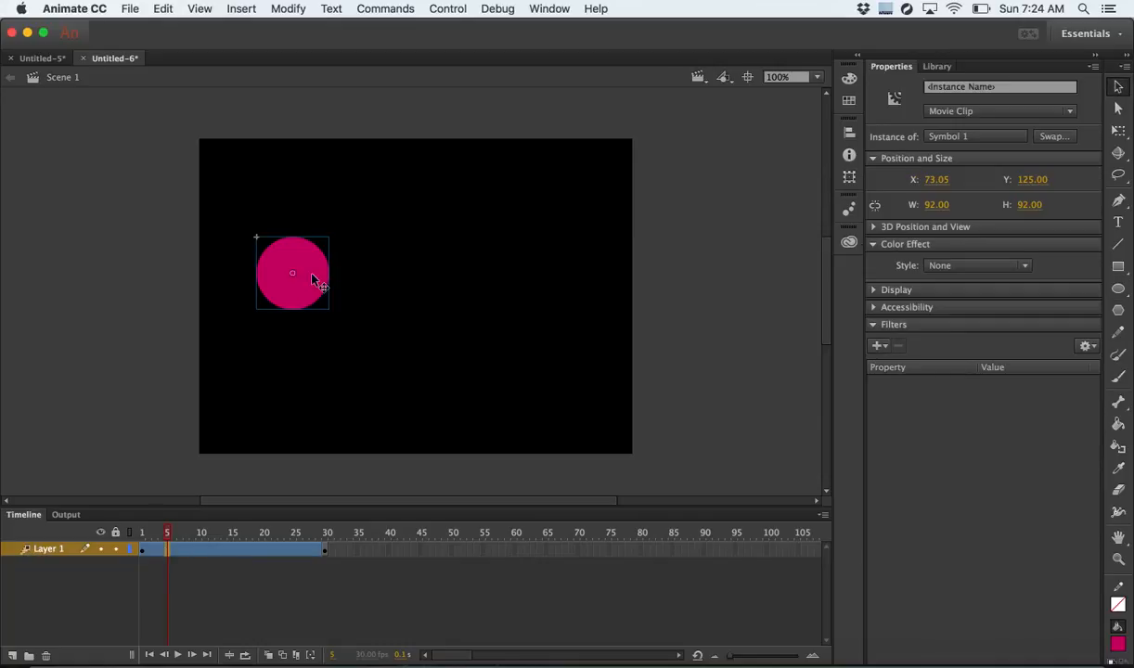
left_click_drag(293, 271, 381, 208)
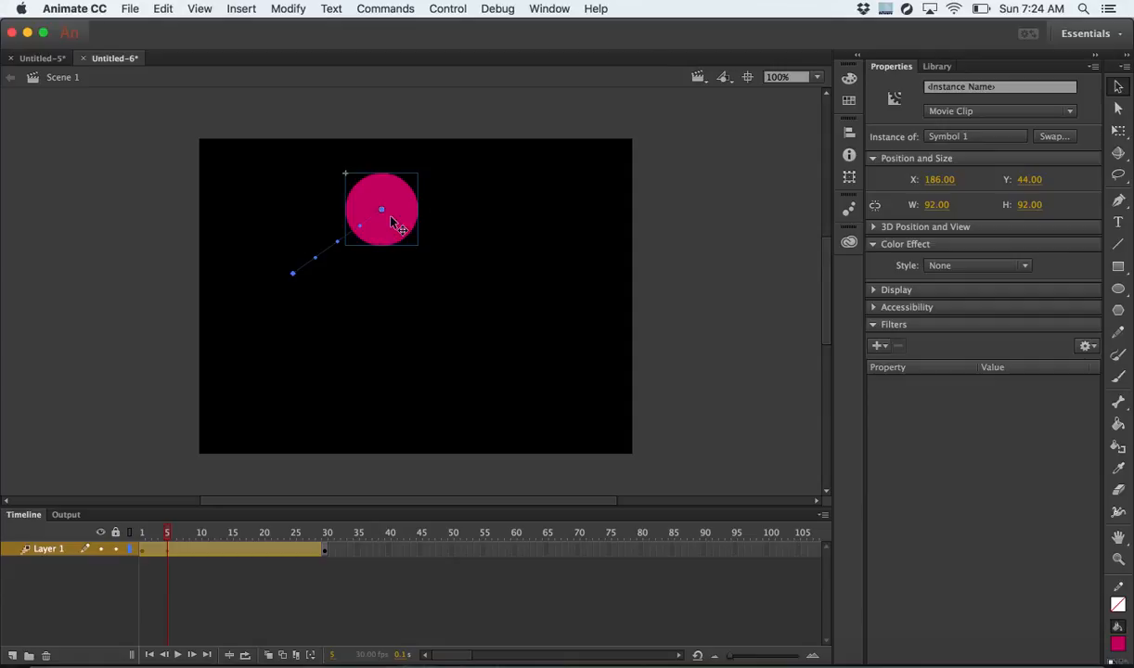
mouse_move(417, 191)
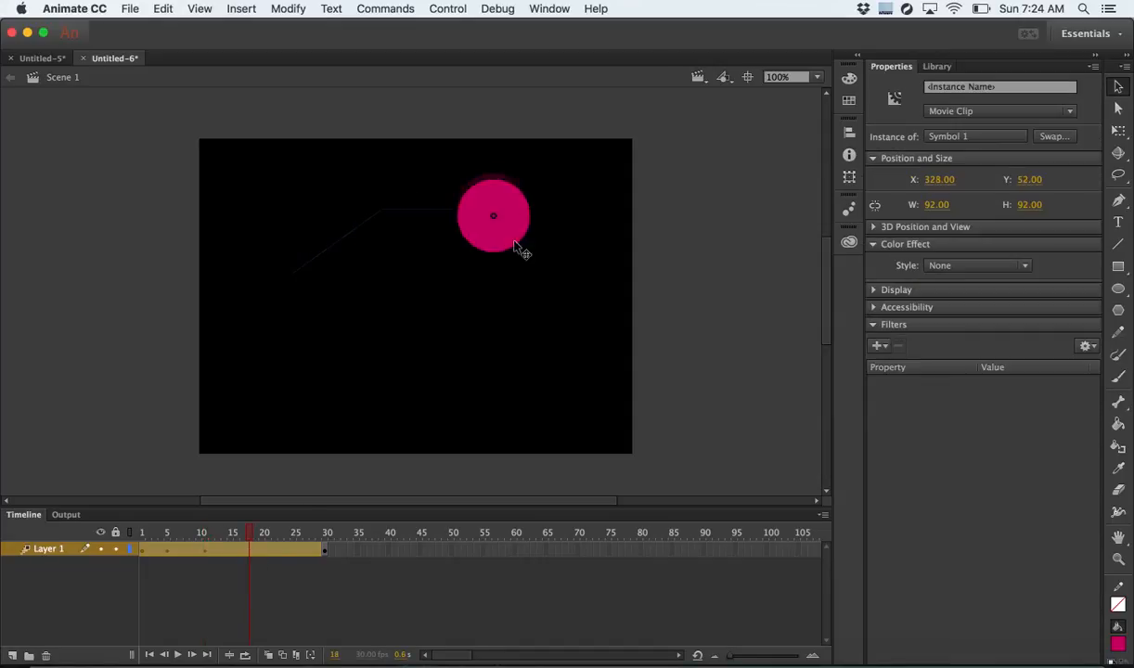
left_click(282, 530)
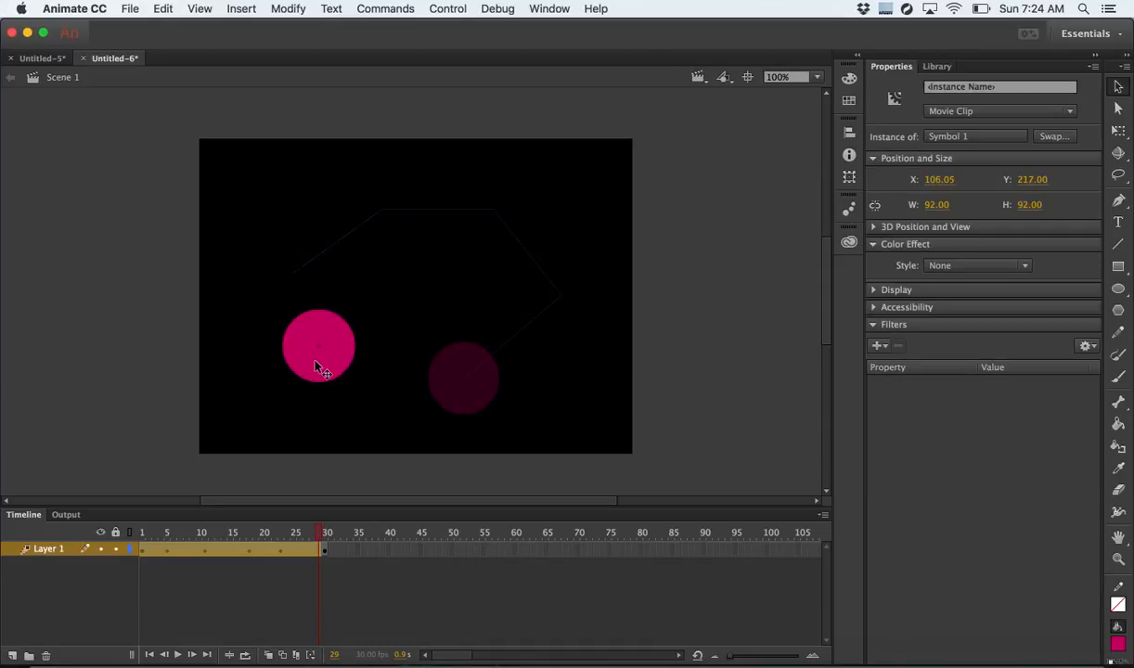
left_click_drag(320, 345, 298, 319)
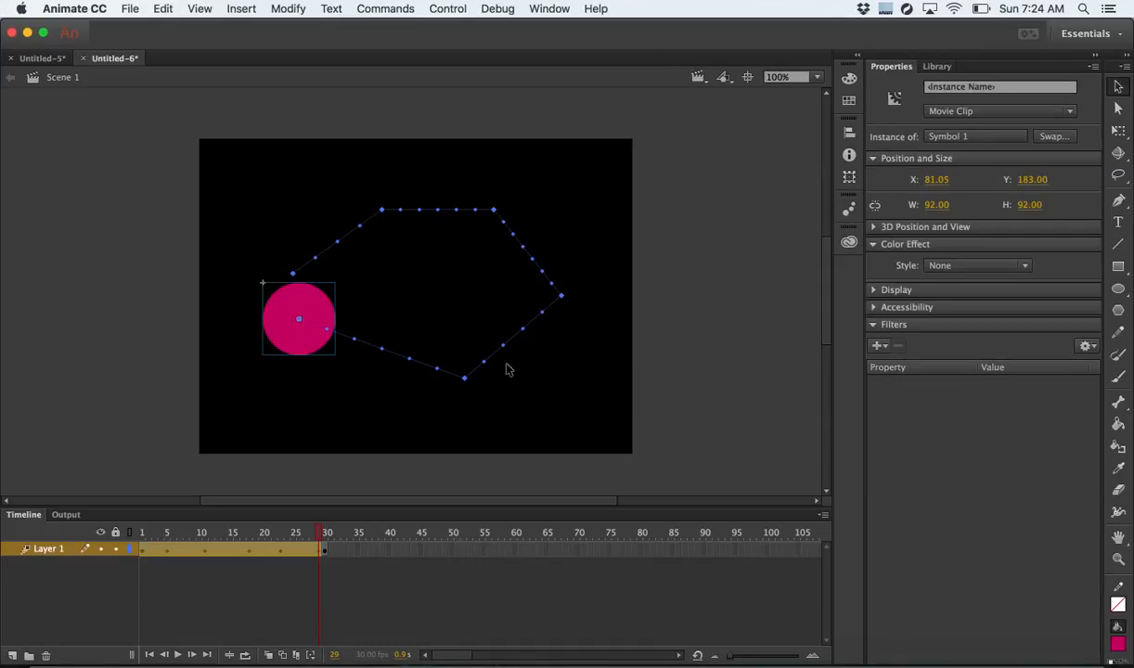
mouse_move(340, 250)
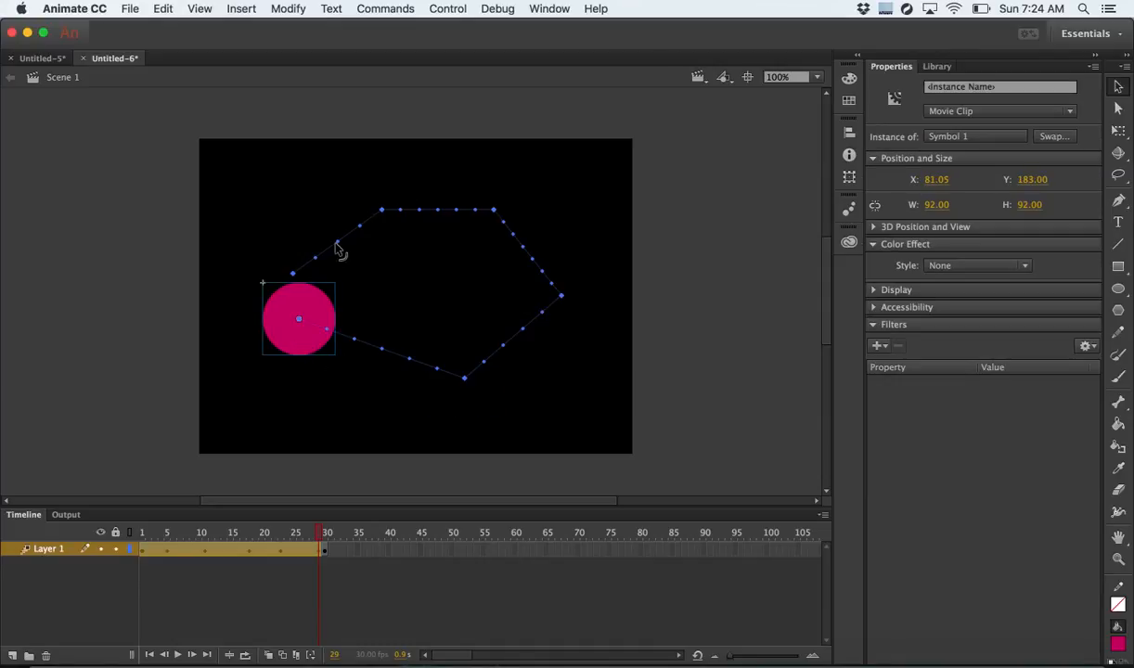
left_click(167, 533)
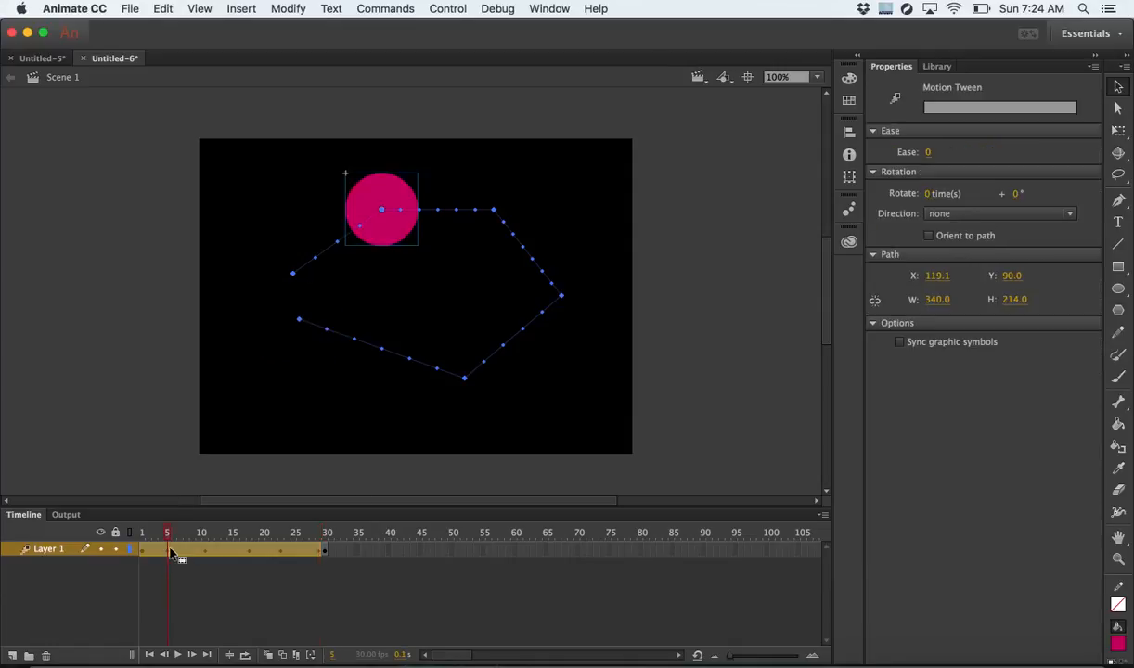